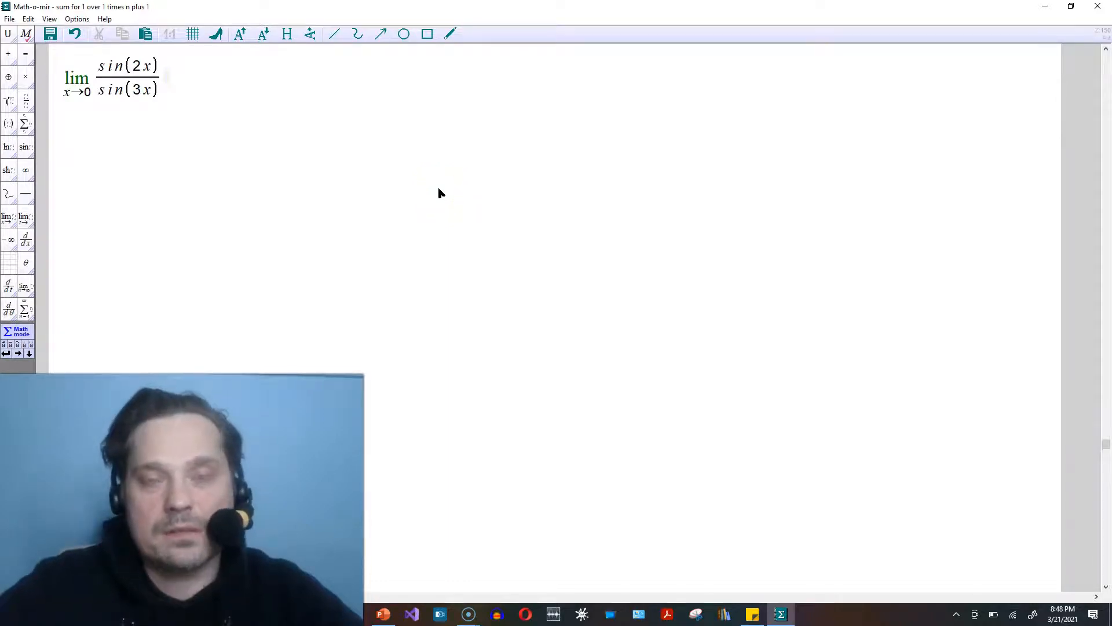
After the first limit, enter = lim (sin(2x)/1 · 1/sin(3x)) using fraction entry.
type("= lim x→0")
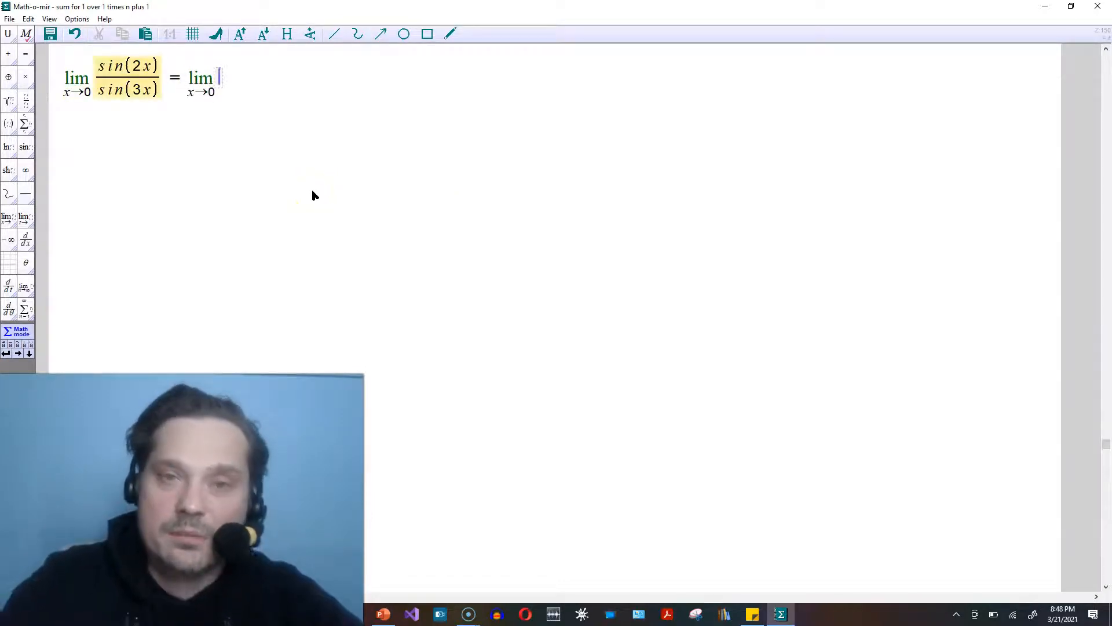
type("sin(2x)/1")
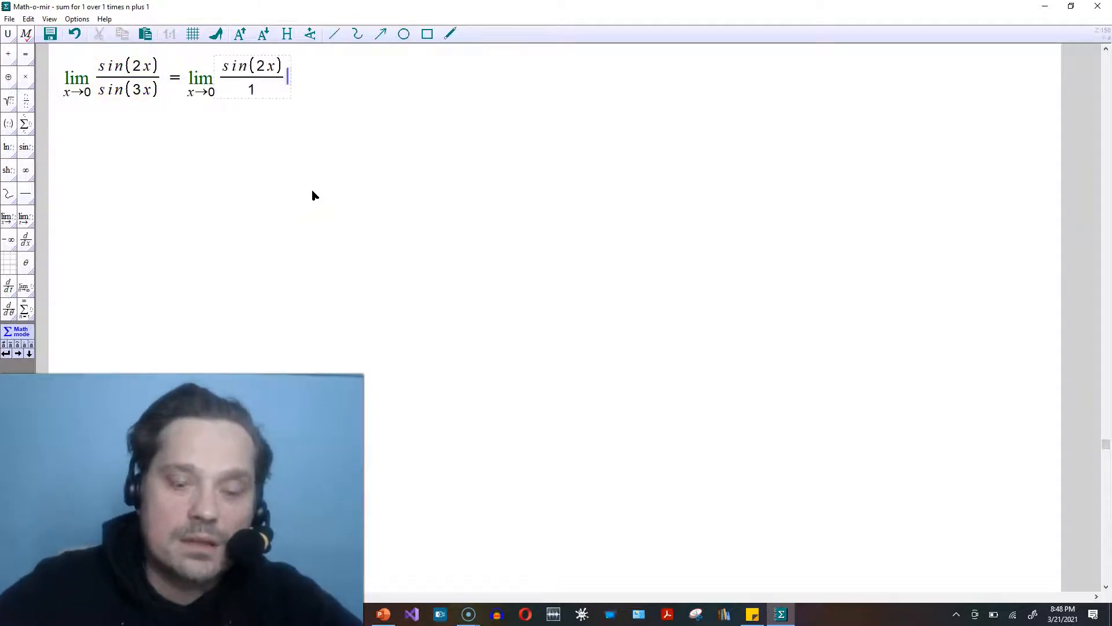
type("·1")
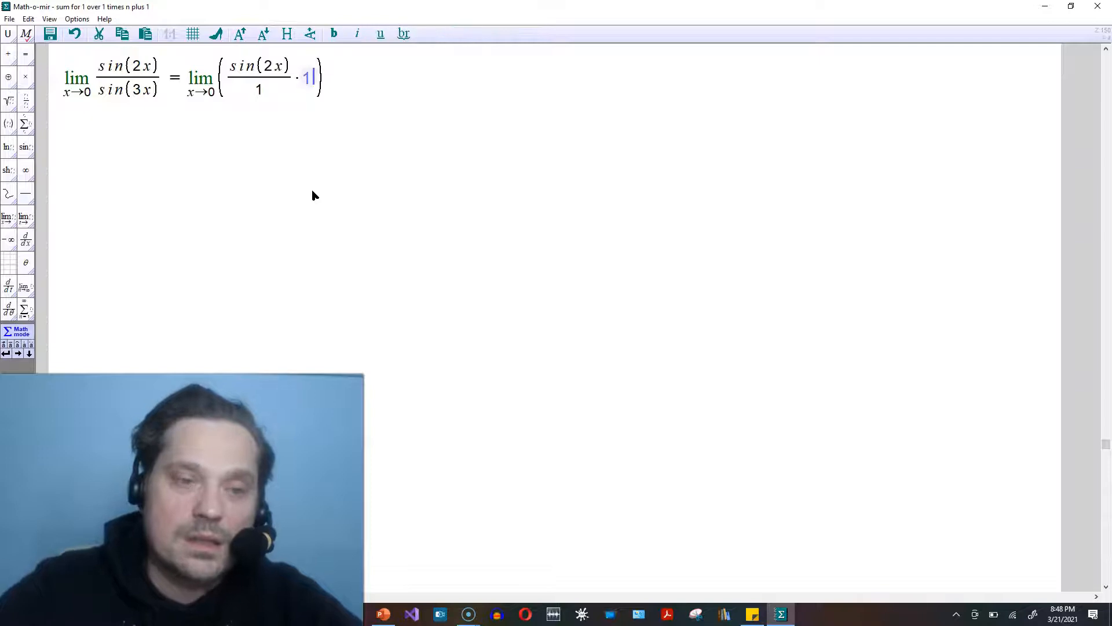
type("sin(3x)")
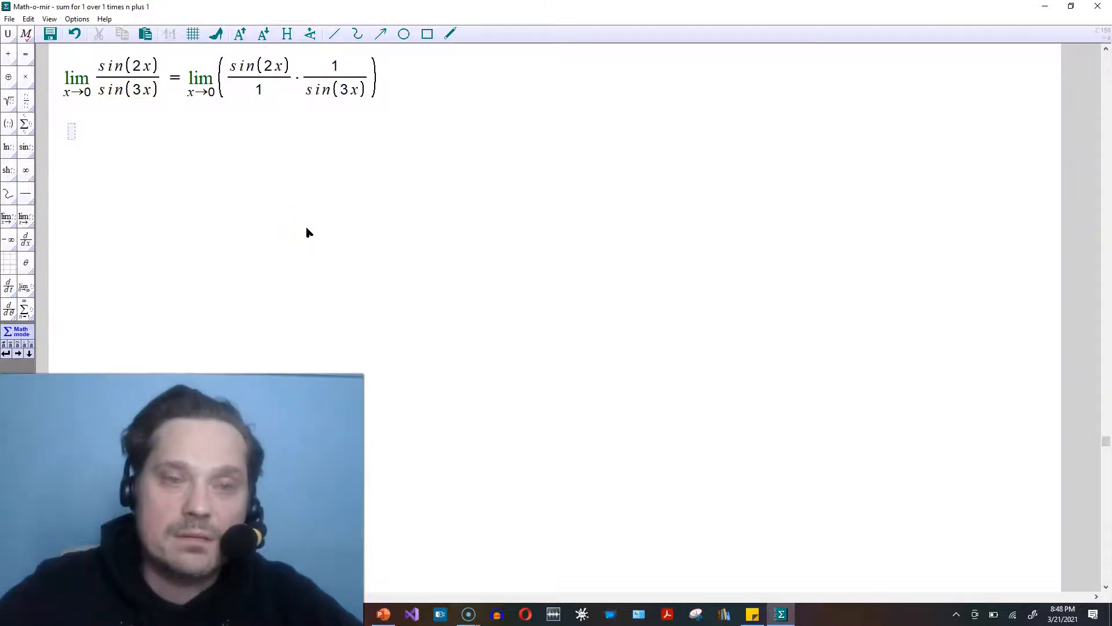
Below the derivation, write lim sin(expression)/expression = 1 and lim expression/sin(expression) = 1.
type("lim x→0 —")
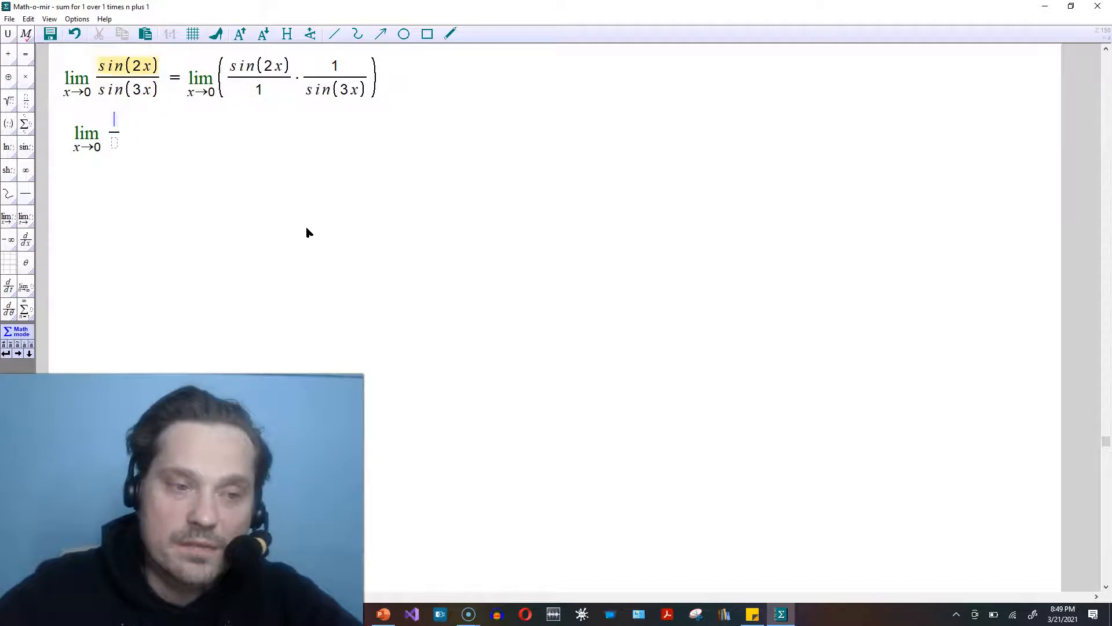
type("sin(expression)/expreσion")
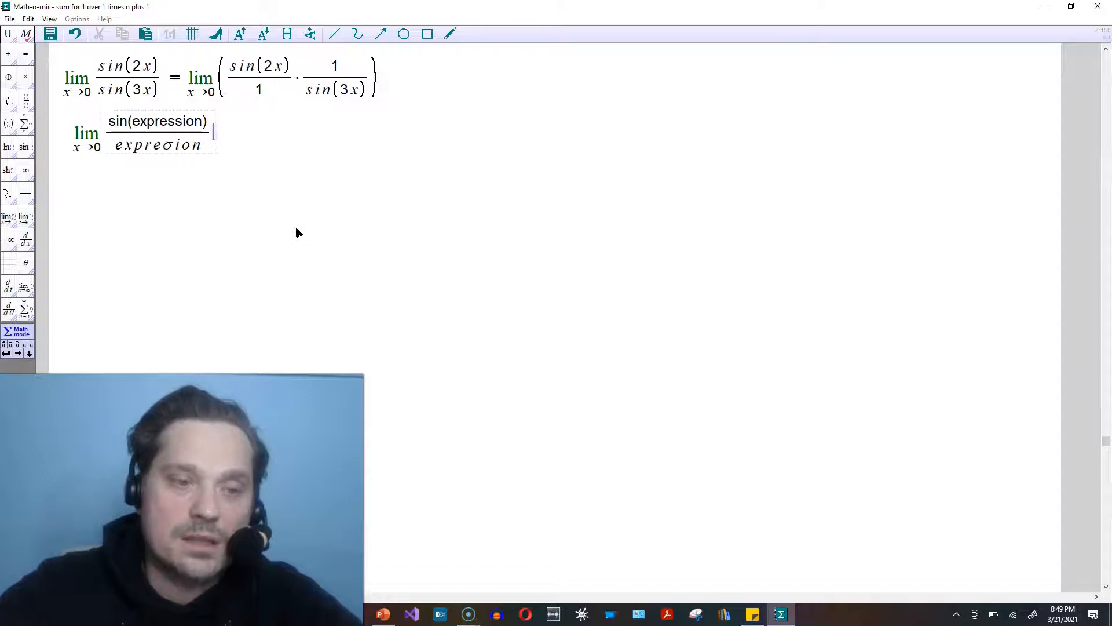
type("= 1")
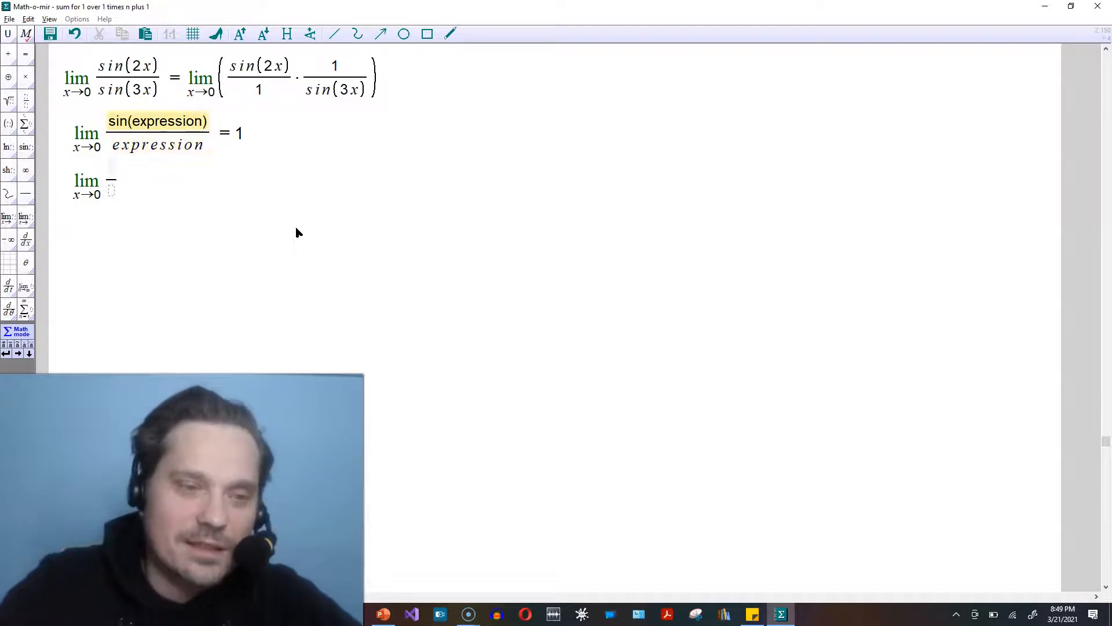
type("express")
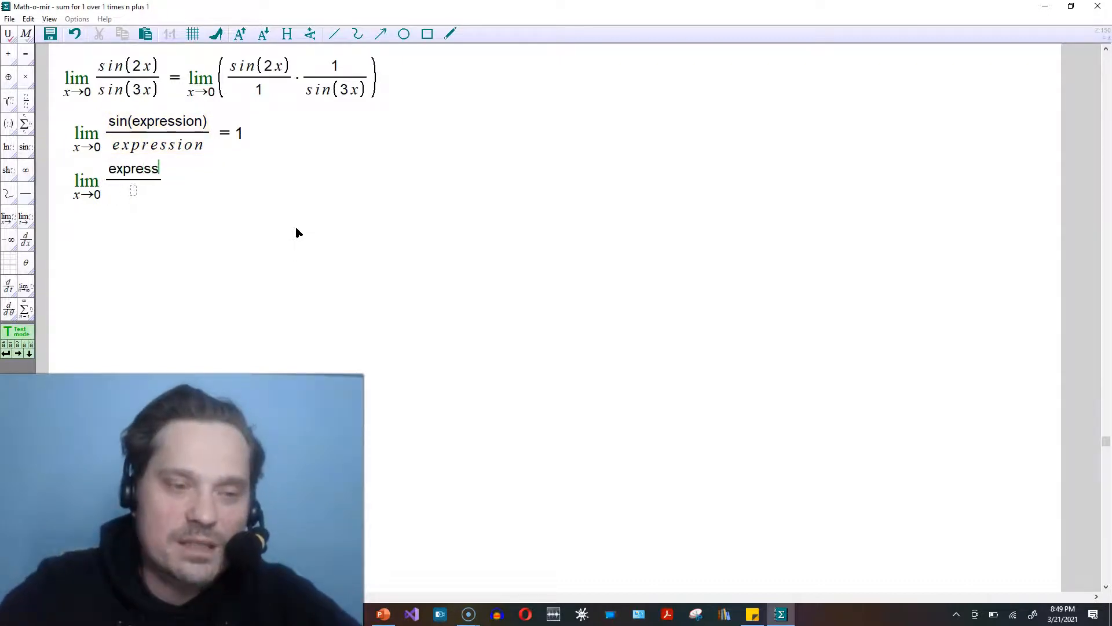
type("sin(expression) = 1")
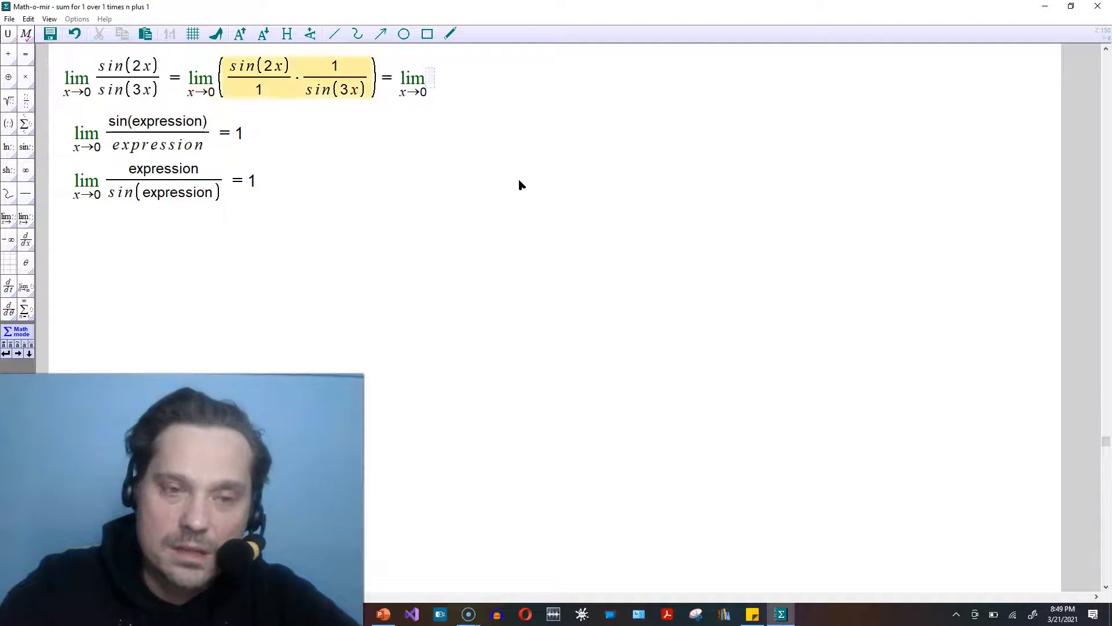
Append = lim (sin(2x)/… · x/sin(3x)) and recolour an x in it.
type("sin(2x)/x x/sin(3x")
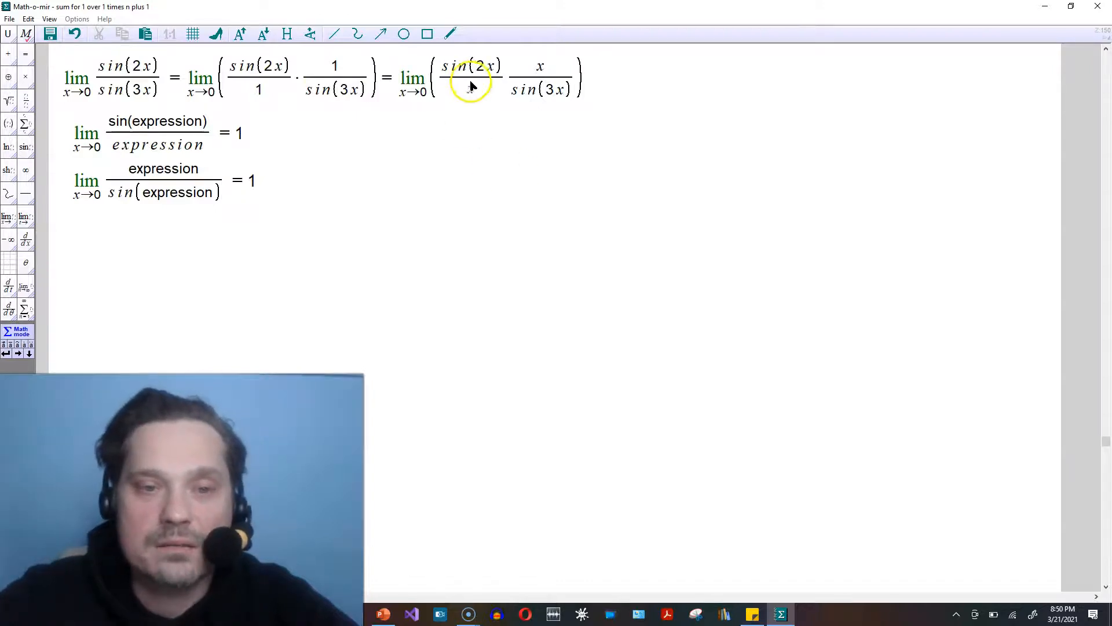
right_click(471, 84)
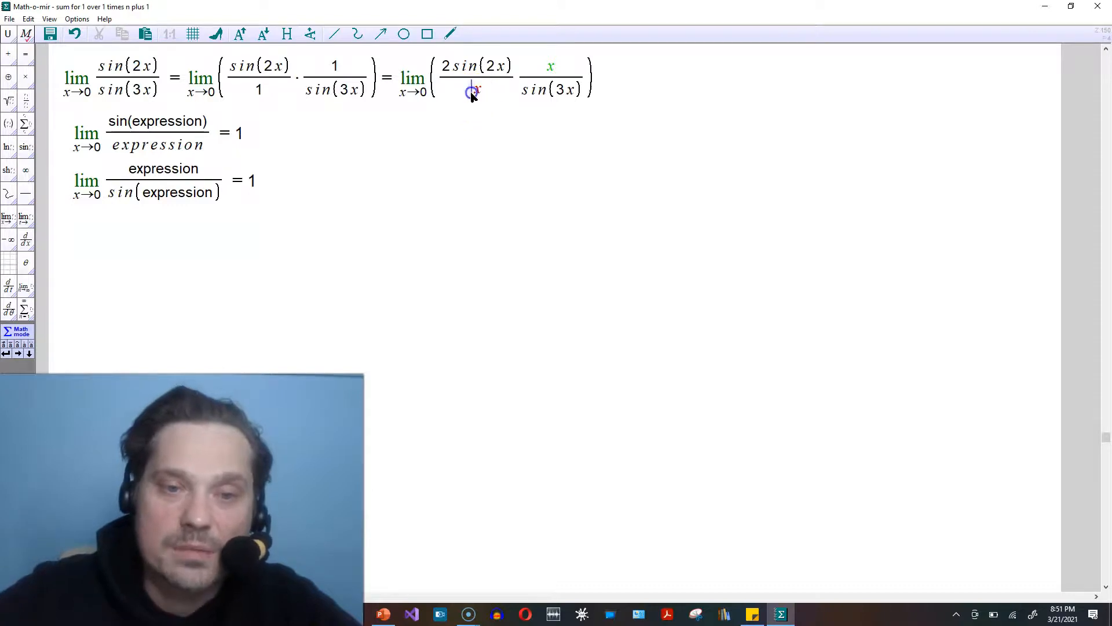
Insert factors so the third limit reads 2sin(2x)/2x · 3x/3sin(3x).
type("2")
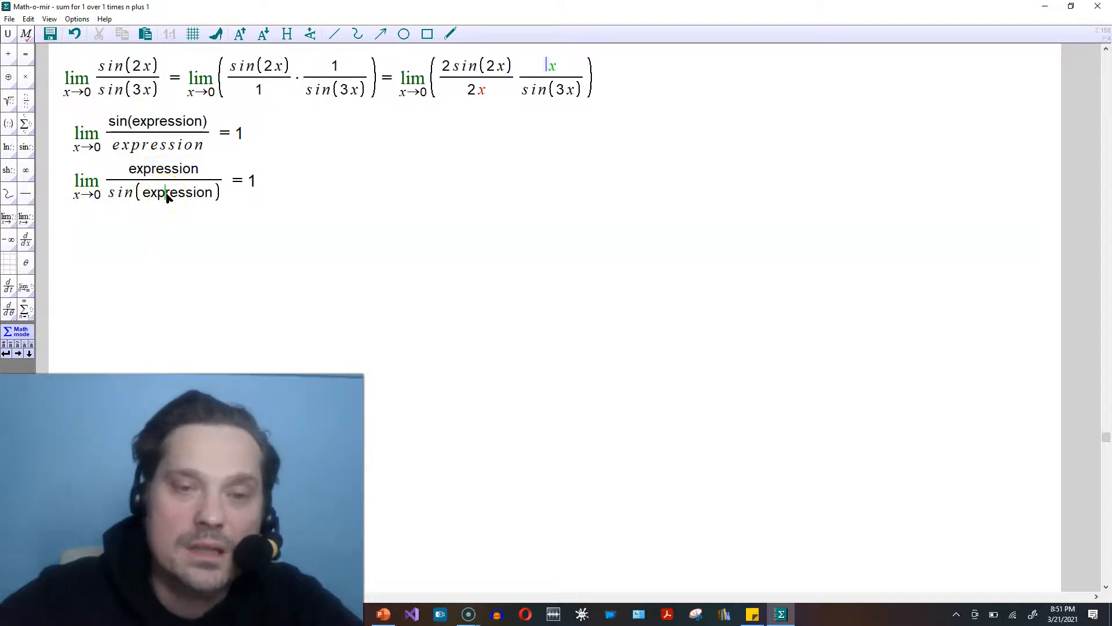
type("3")
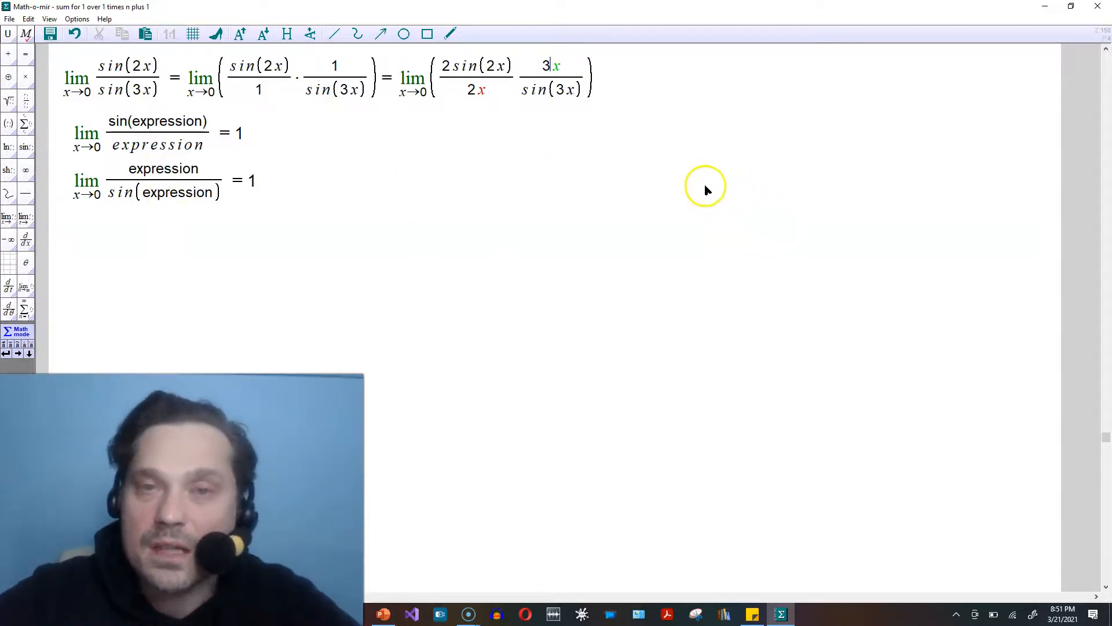
type("s")
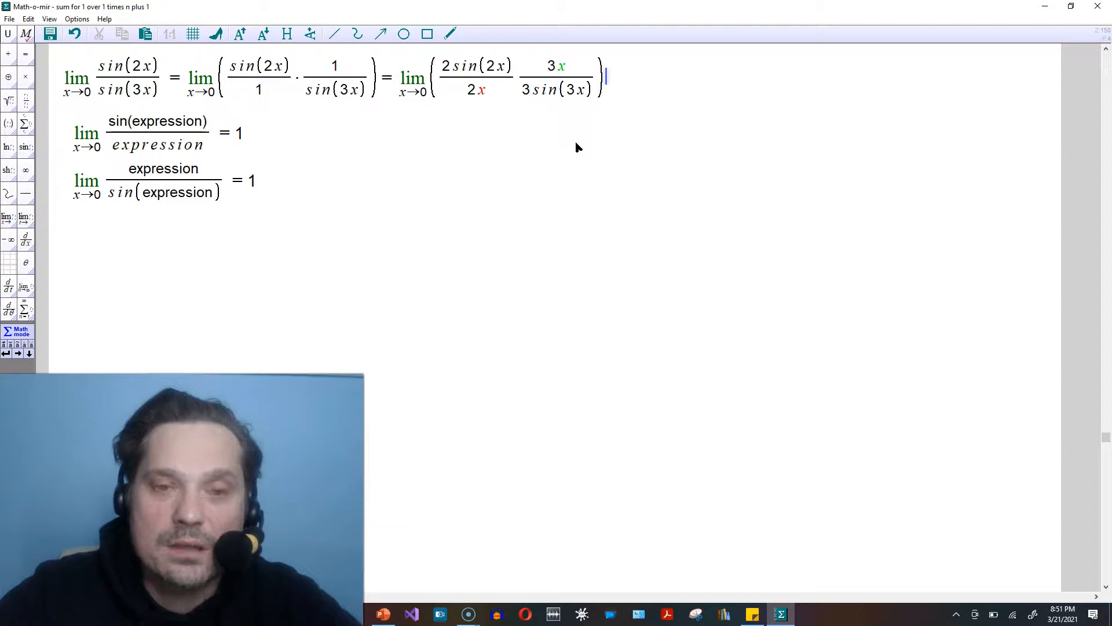
Recolour the factors 2 and 3, then start the next step = 2/3 lim.
right_click(445, 66)
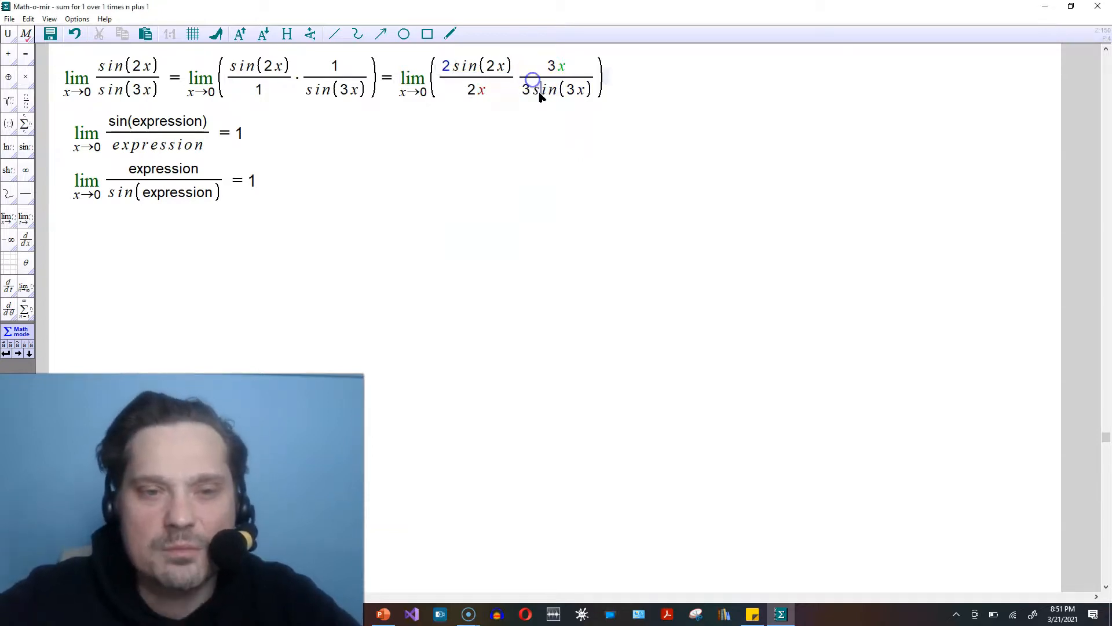
right_click(532, 78)
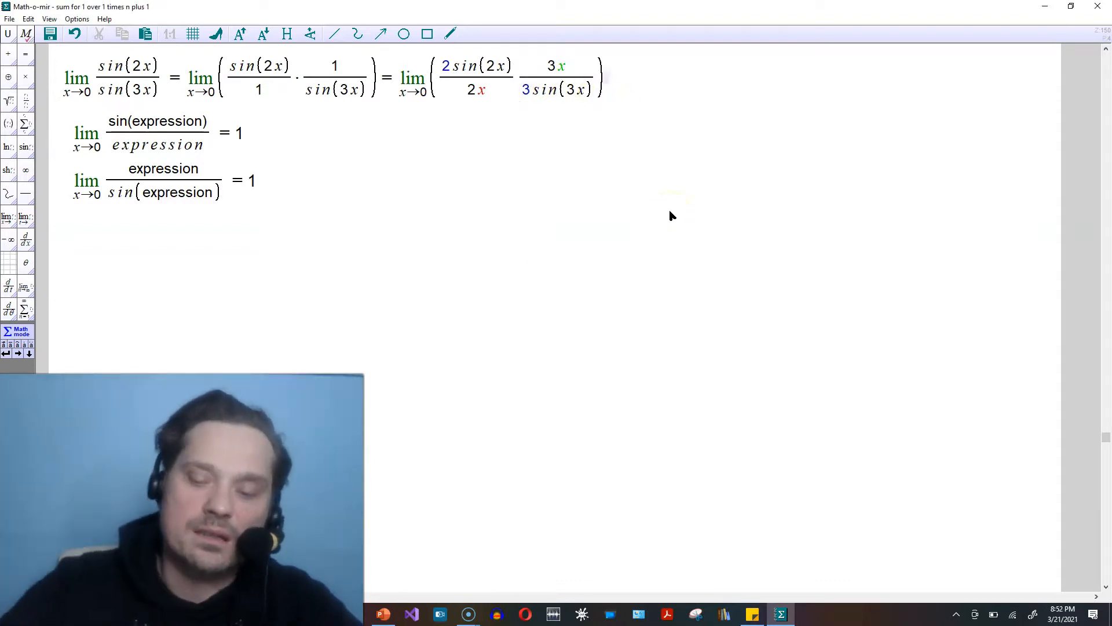
type("= 2/3 lim x→0")
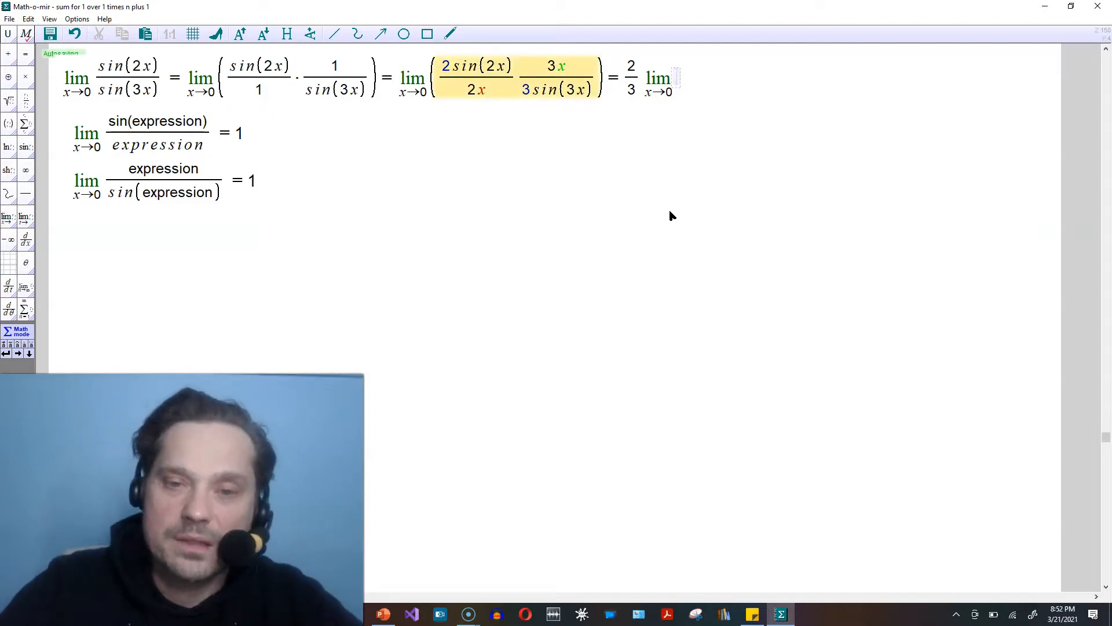
Fill in 2/3 lim (sin(2x)/2x · 3x/sin(3x)) and begin an = line below.
type("sin(2x)/2x ·)")
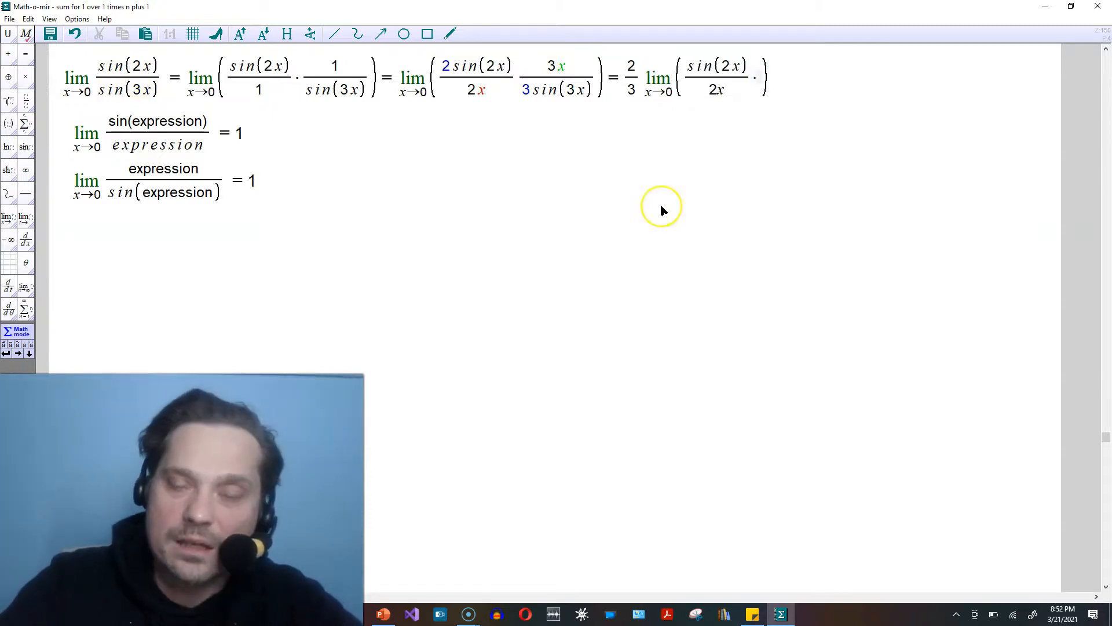
type("3x/sin(3x")
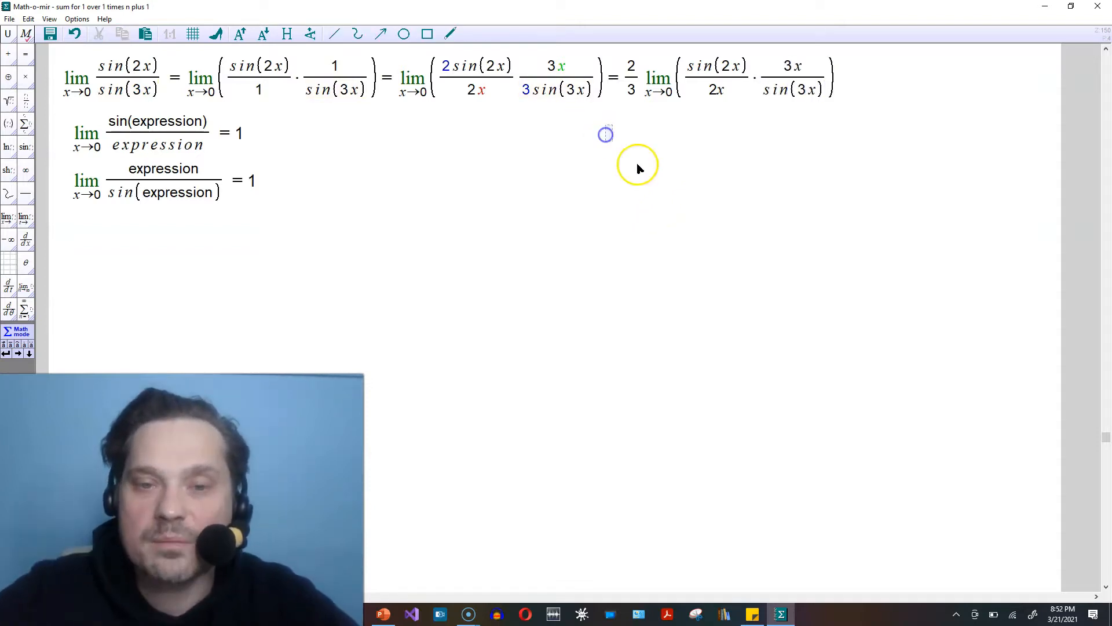
type("=")
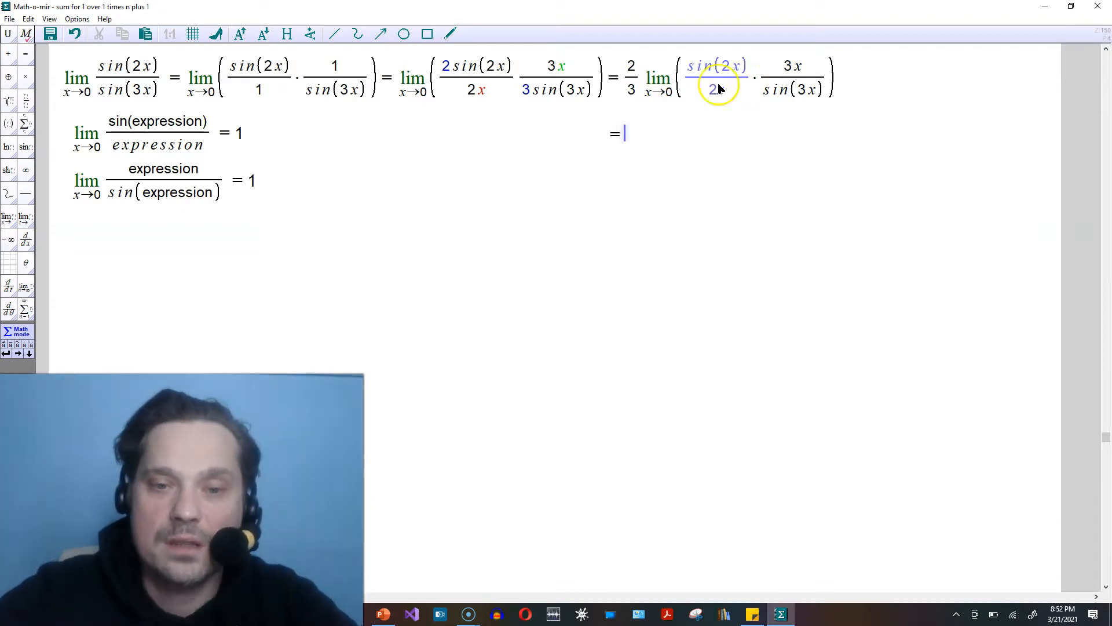
Write 2/3 · lim sin(2x)/2x · lim 3x/sin(3x), then = 2/3·1·1.
type("2/3")
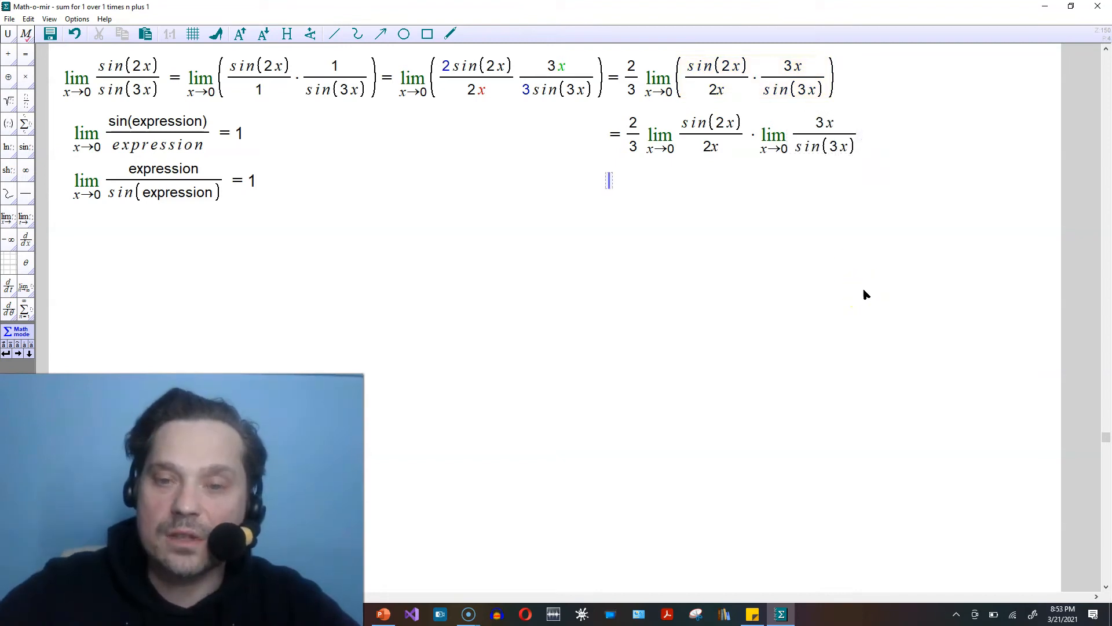
type("=")
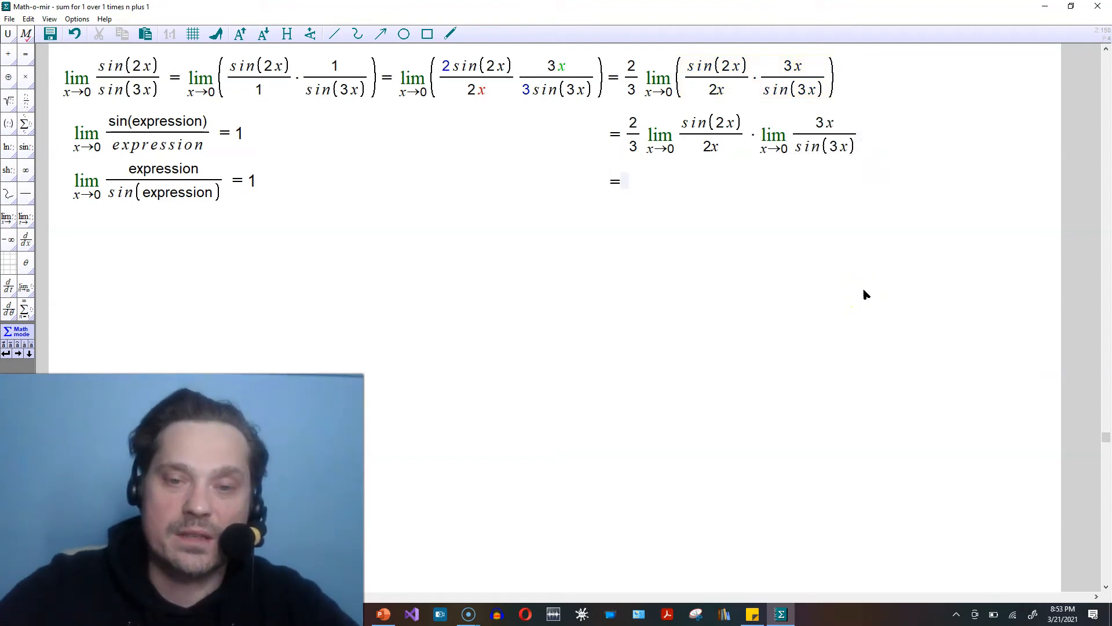
type("2/3 · 1 · 1")
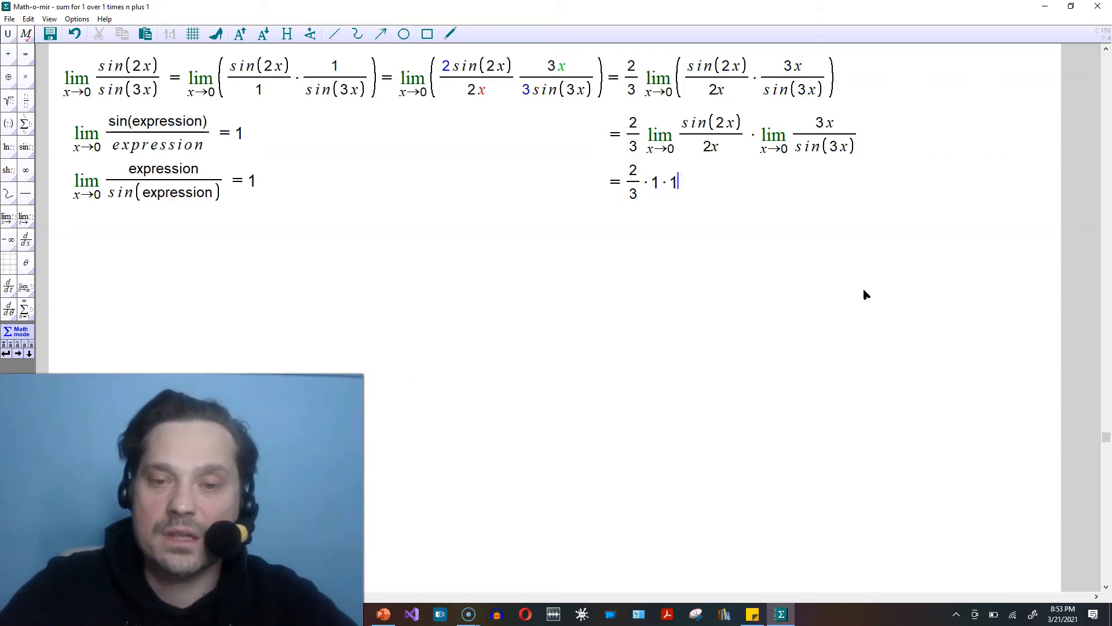
Conclude with = 2/3 and label it 'answer'.
type("=")
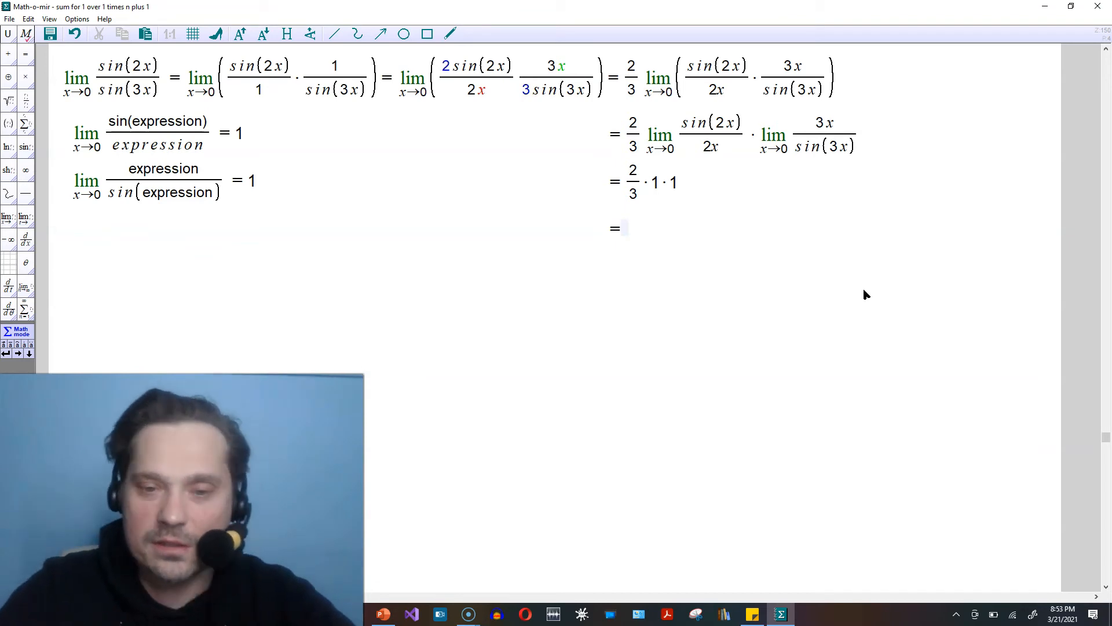
type("2/")
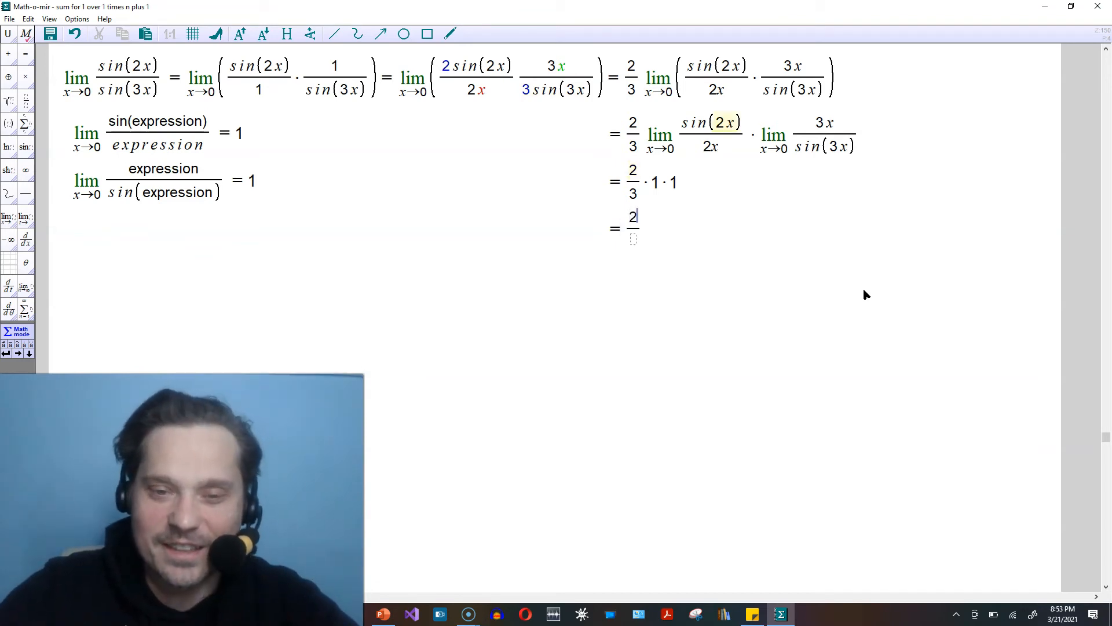
type("ans")
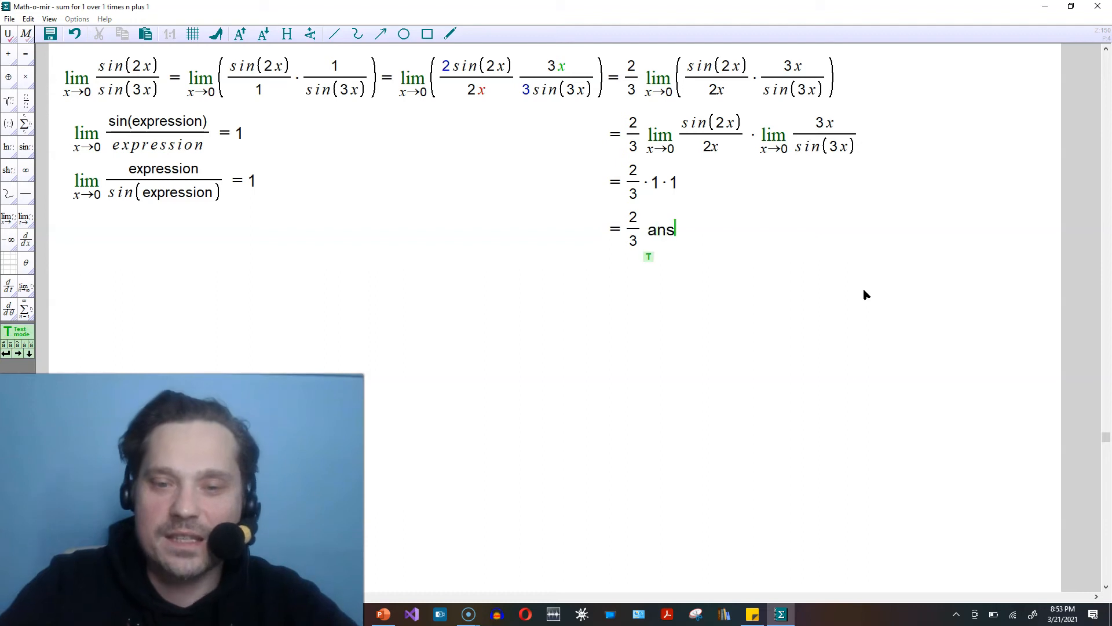
type("wer")
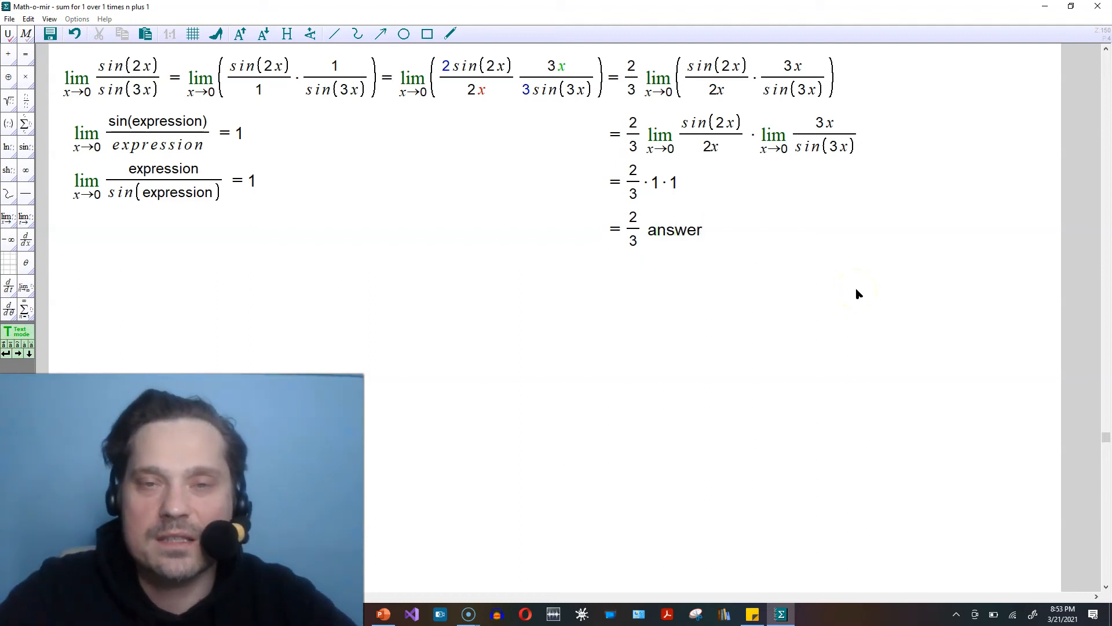